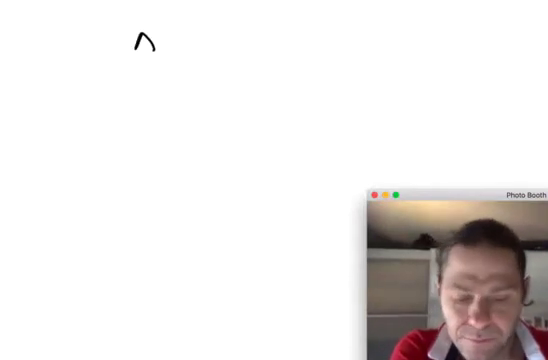
Step: Handwrite ∫ d³p/(2π)³ ln(p²+m²) under the Λ on the canvas
drag(130, 95, 138, 140)
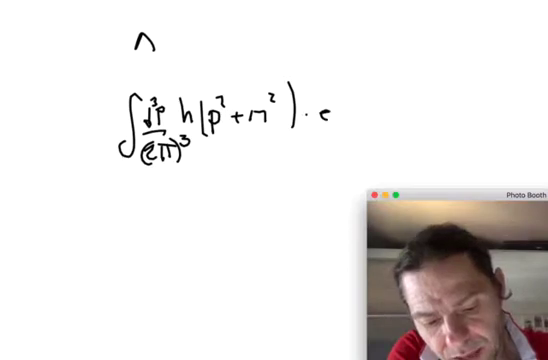
Step: Erase the old notes and pen a new integral sign with a d at top left
text(-λ)
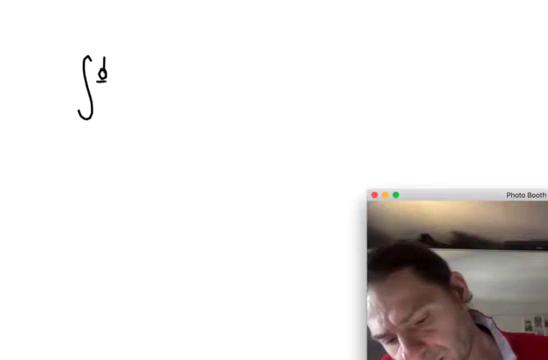
Step: Pen d^Dp/(2π)^D after the integral sign, then sketch and erase ∫1/p² dp below
text((2π))
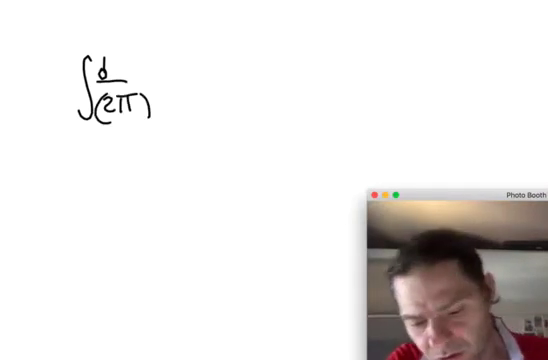
text(d)
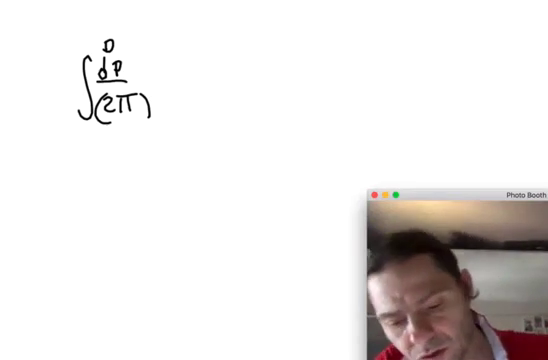
text(D)
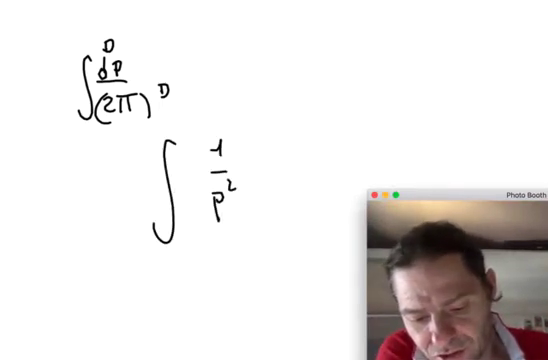
text(dp)
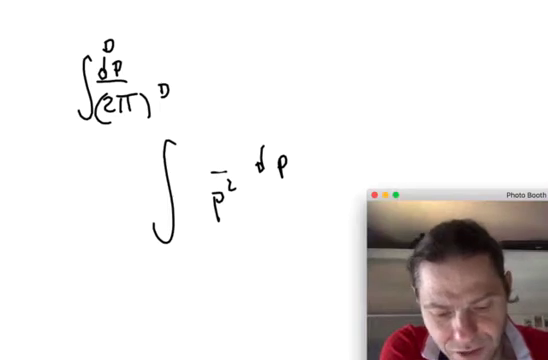
text(p^2)
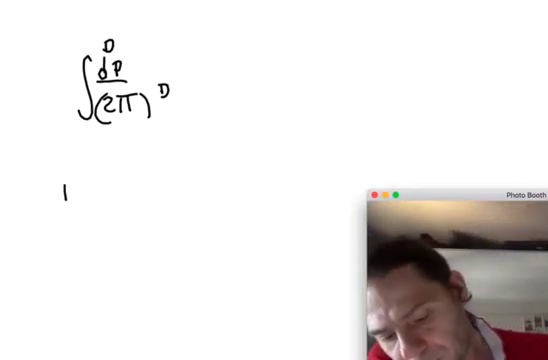
Step: Write an underlined D = 4 + ε, with large empty parentheses and an upward arrow
text(D = 4 +)
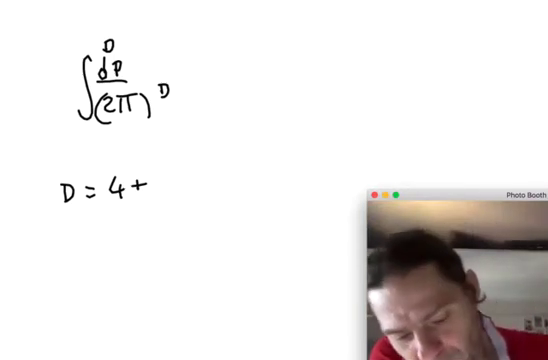
text(ε)
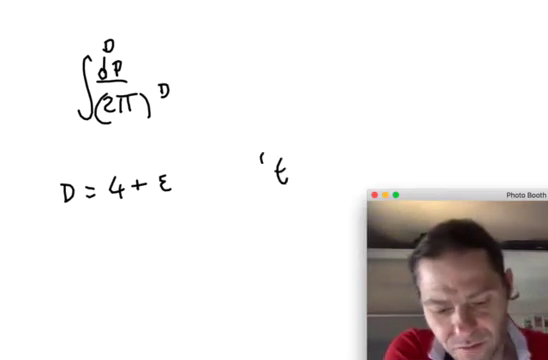
text(Hooft)
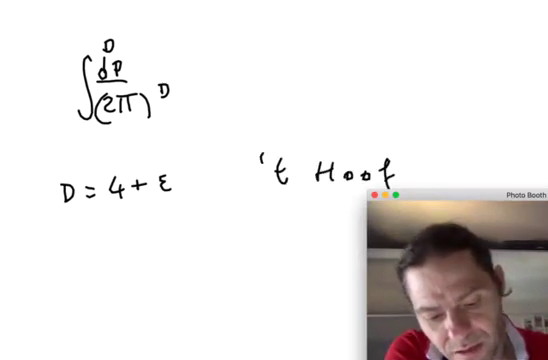
text(t)
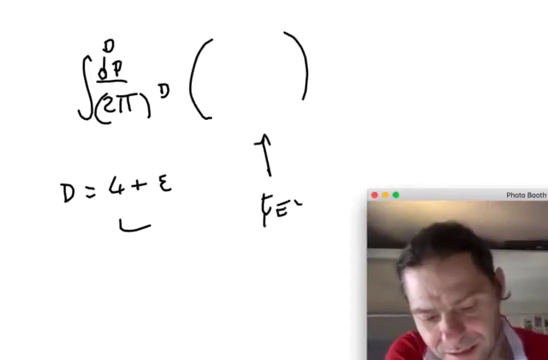
Step: Write the equation c′∫ d^Dp/(2π)^D ( ) = c′( )( ) and erase the D = 4 + ε notes
text(FEYNMA)
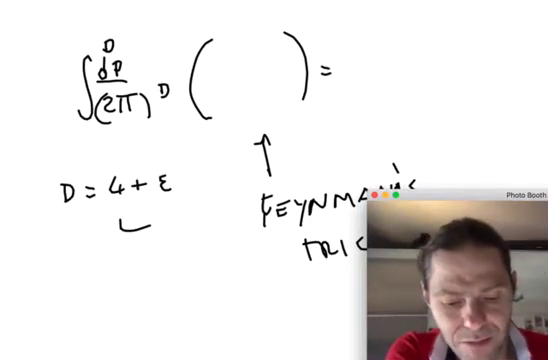
text(Γ[)
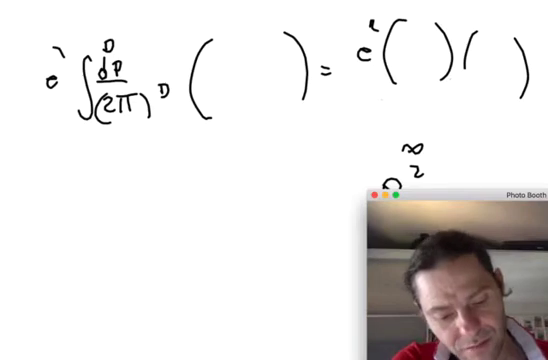
Step: Clear the page, then draw a one-loop diagram with external momentum p and loop momentum q
text(f_ε)
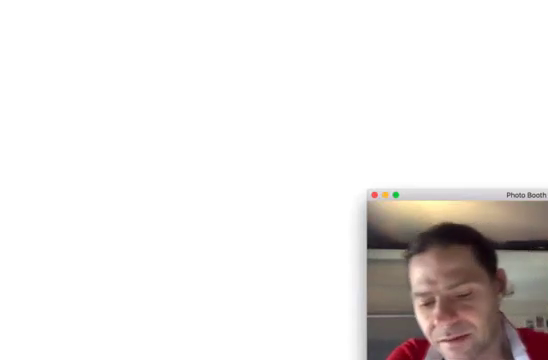
drag(75, 93, 210, 95)
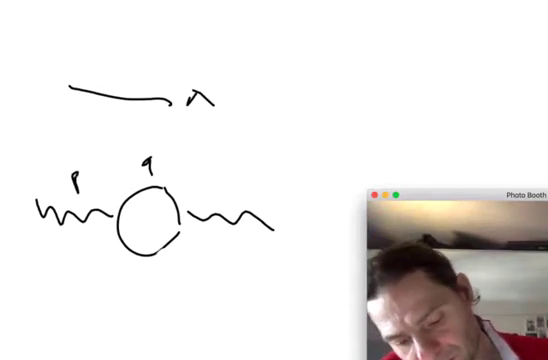
Step: Label the loop line p−q, then wipe the one-loop diagram for a blank page
text(p-q)
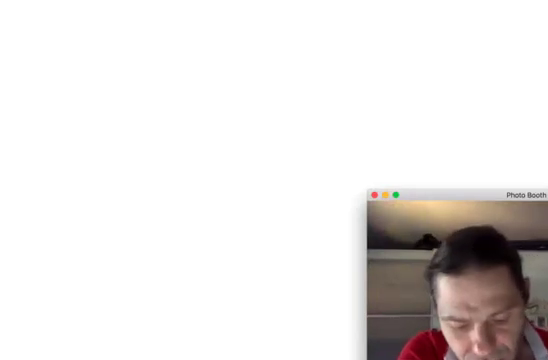
Step: Draw a horizontal line near the top and one below, each ending in λ
text(cu)
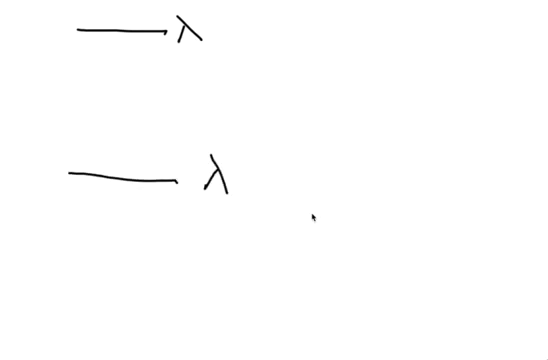
Step: Replace the λ lines with stacked hatched bands, circle two, and write GAPS between them
text(R)
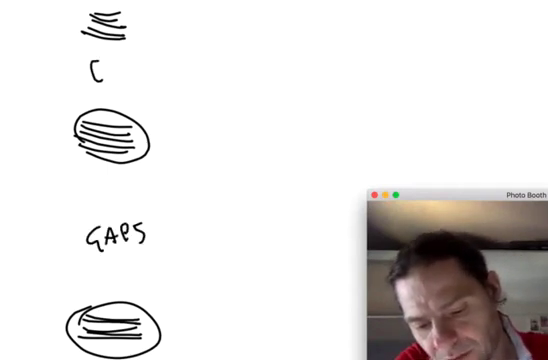
Step: Write a second GAPS at the top and label the bands ATOMIC, NUCLEAR and HADRON
text(GAPS)
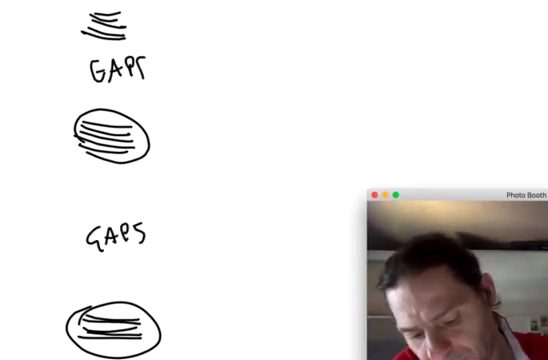
text(ATOM)
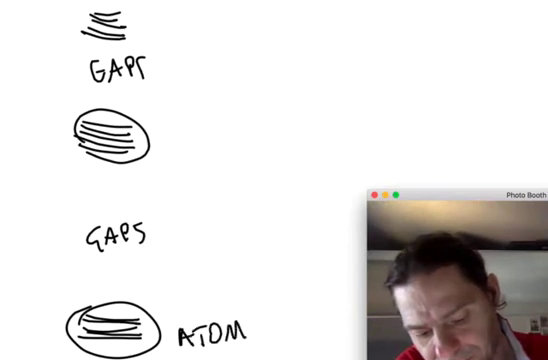
text(IC)
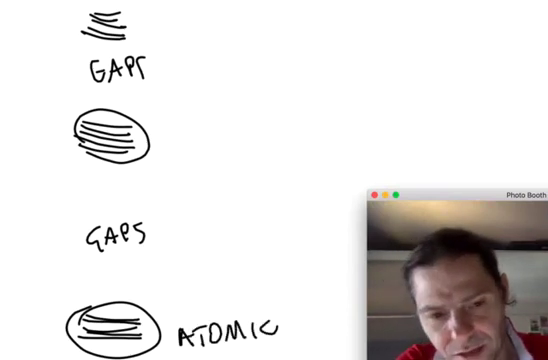
text(NO)
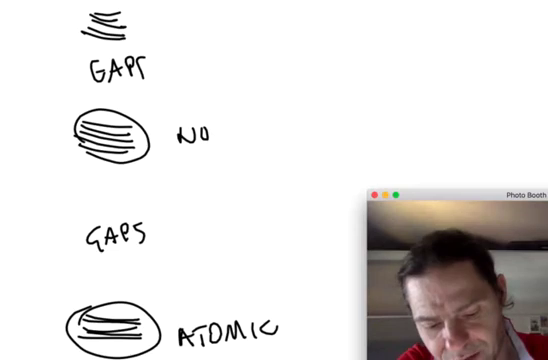
text(CLEAR)
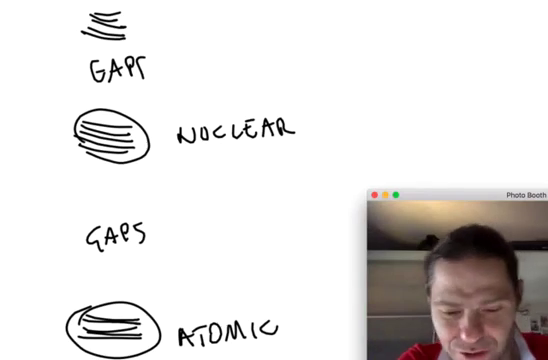
text(HAP)
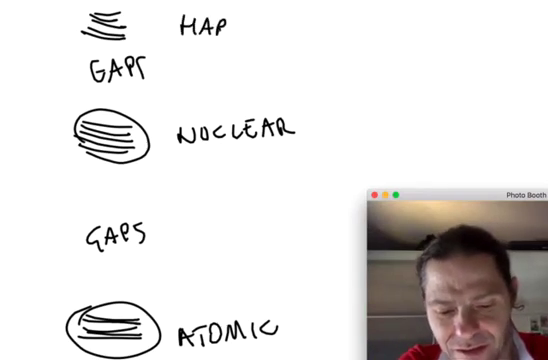
text(ron p)
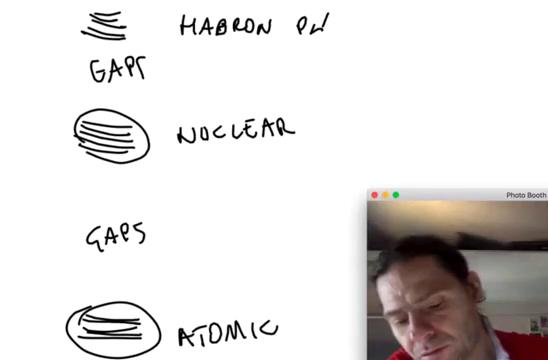
Step: Draw the long solid cutoff line under NUCLEAR and mark a point on the dashed λR line
drag(15, 187, 390, 180)
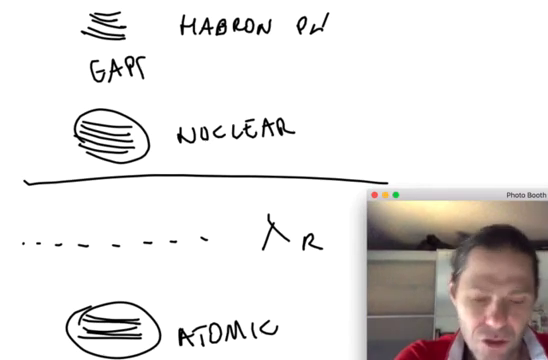
drag(113, 230, 113, 185)
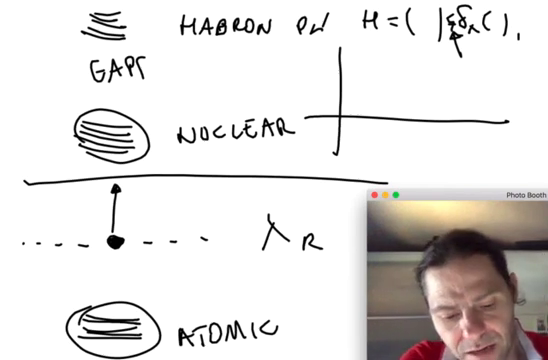
Step: Circle λ at the cutoff line's right end and draw an oval around the dashed λR line
click(425, 180)
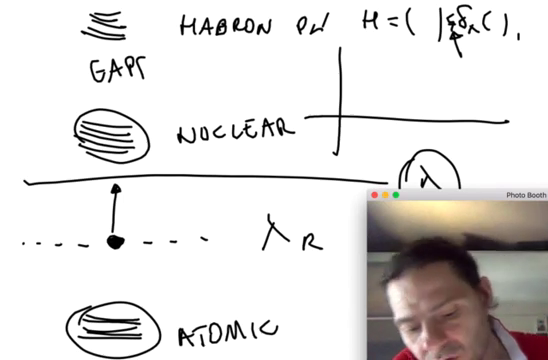
drag(40, 235, 320, 235)
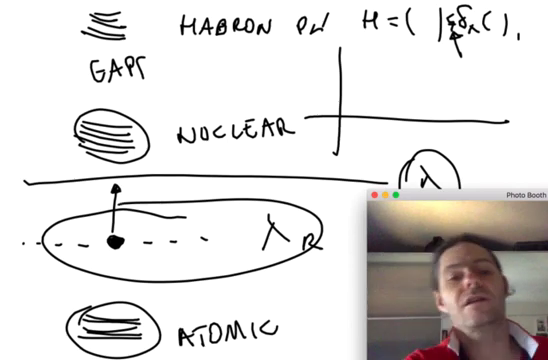